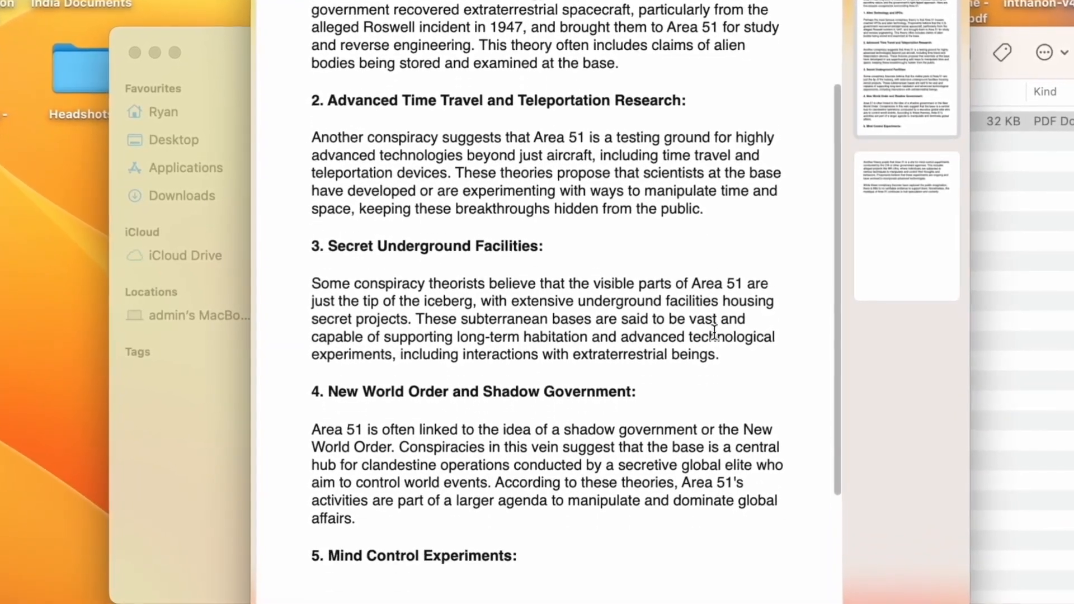
Step: Ask Video GPT to change the intro to 'What really happens at Area 51', then request a male voiceover
{"action": "scroll", "scroll_direction": "down", "scroll_amount": 3}
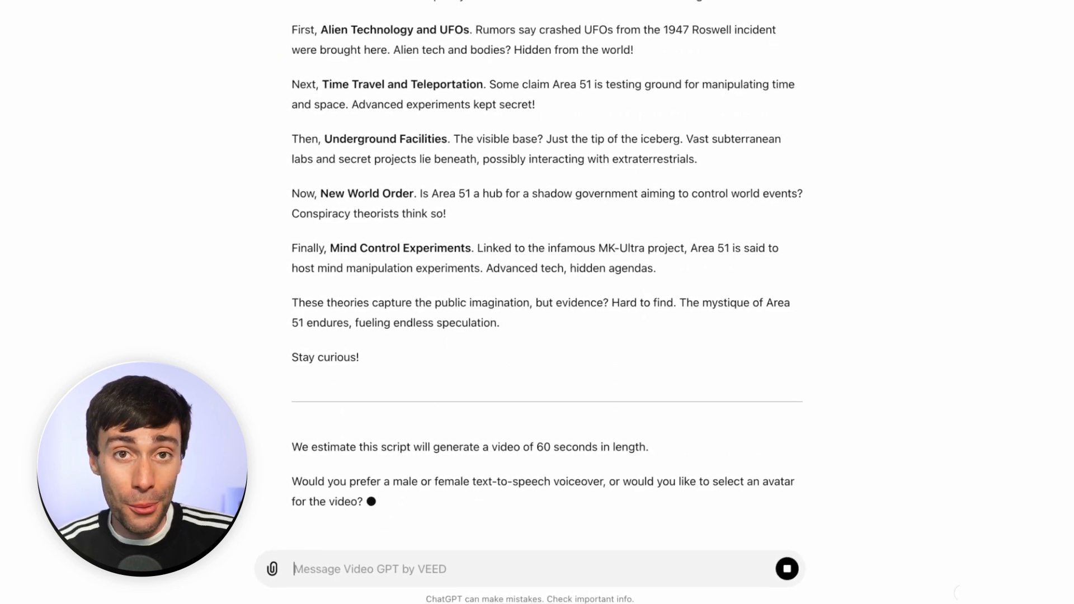
{"action": "type", "text": "Change the intro to: W"}
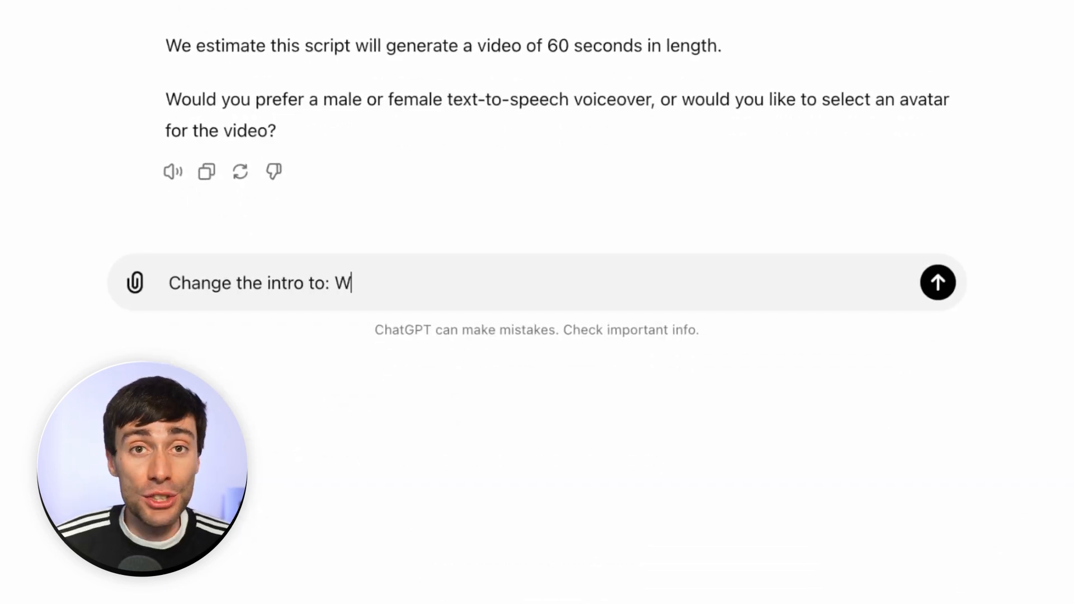
{"action": "type", "text": "hat really happens at Area 51"}
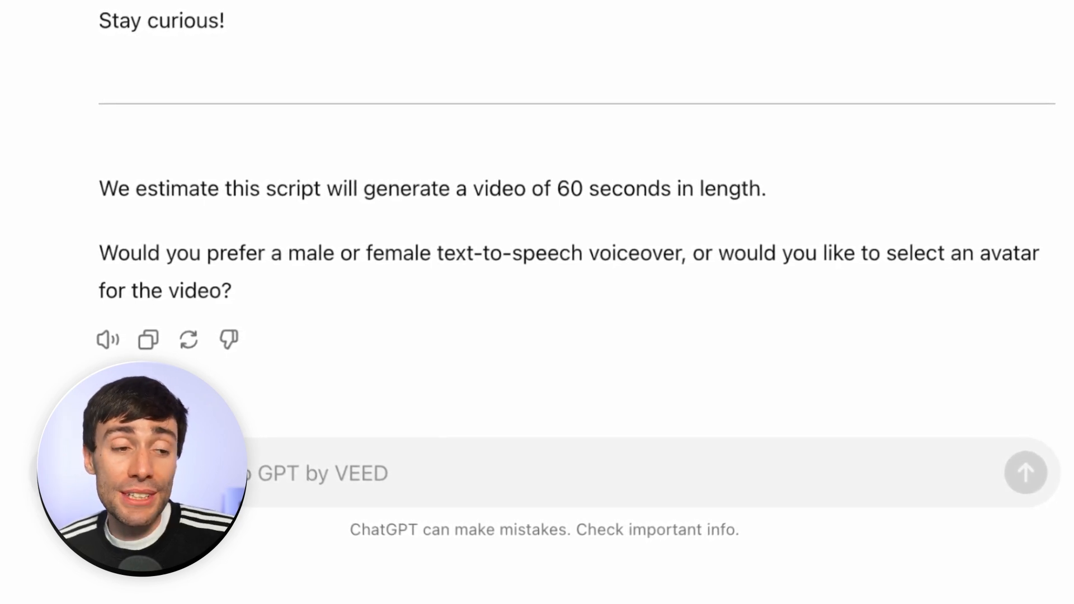
{"action": "scroll", "scroll_direction": "down", "scroll_amount": 3}
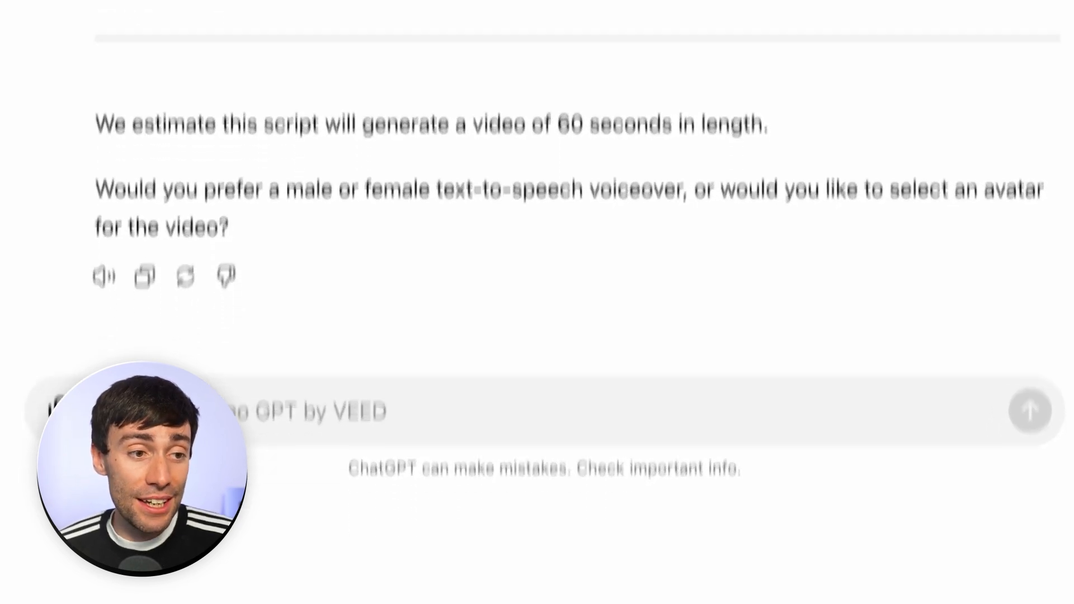
{"action": "type", "text": "Male voiceover"}
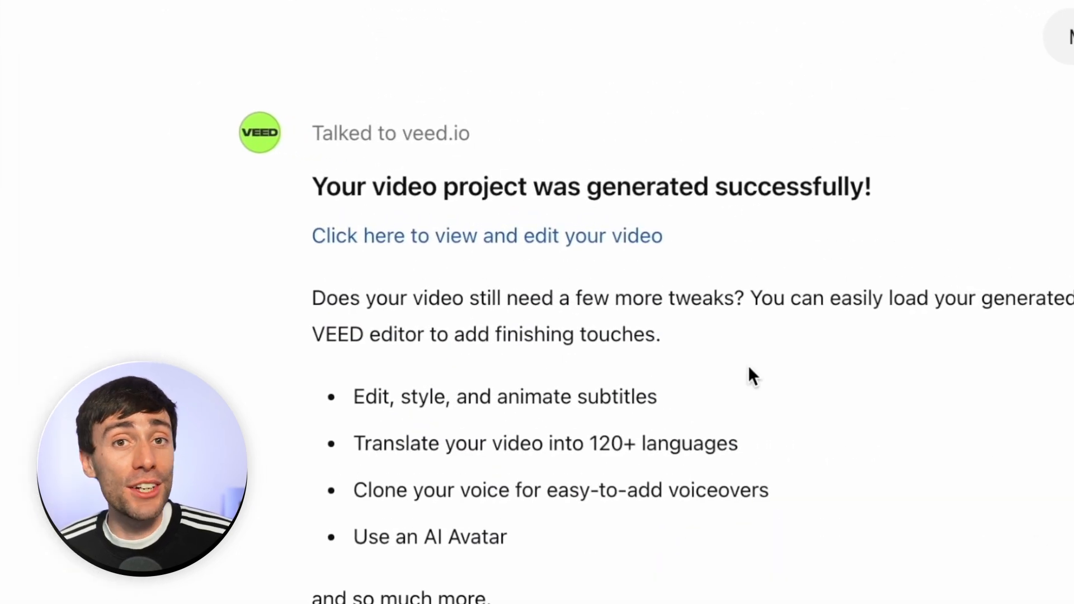
Step: Open the generated Area 51 video in the VEED editor from Video GPT's link
{"action": "left_click", "coordinate": [487, 235]}
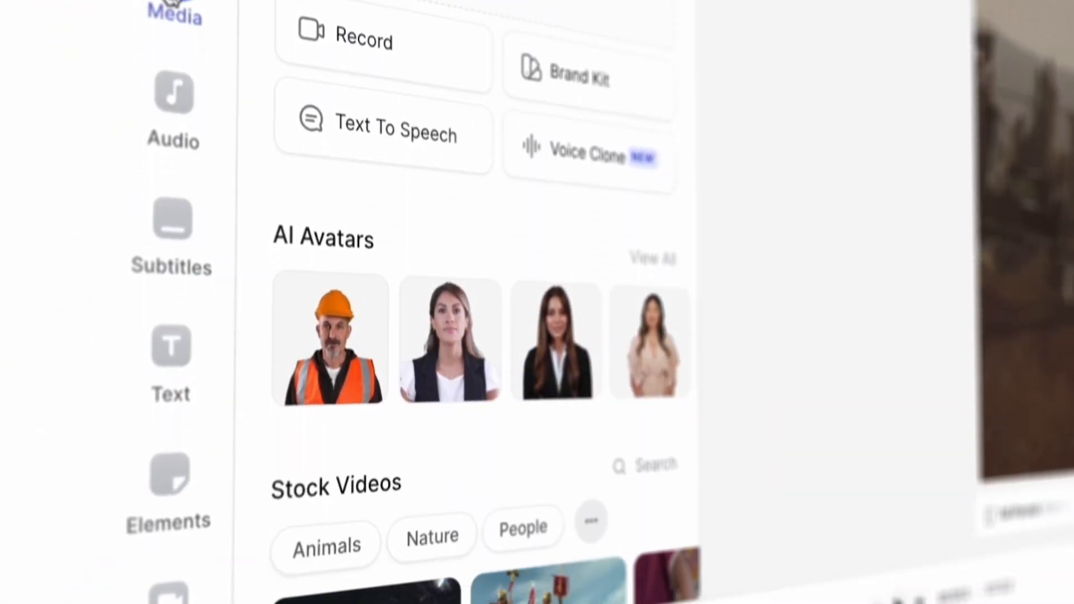
Step: Show the project's audio tools from the Audio sidebar tab
{"action": "left_click", "coordinate": [79, 79]}
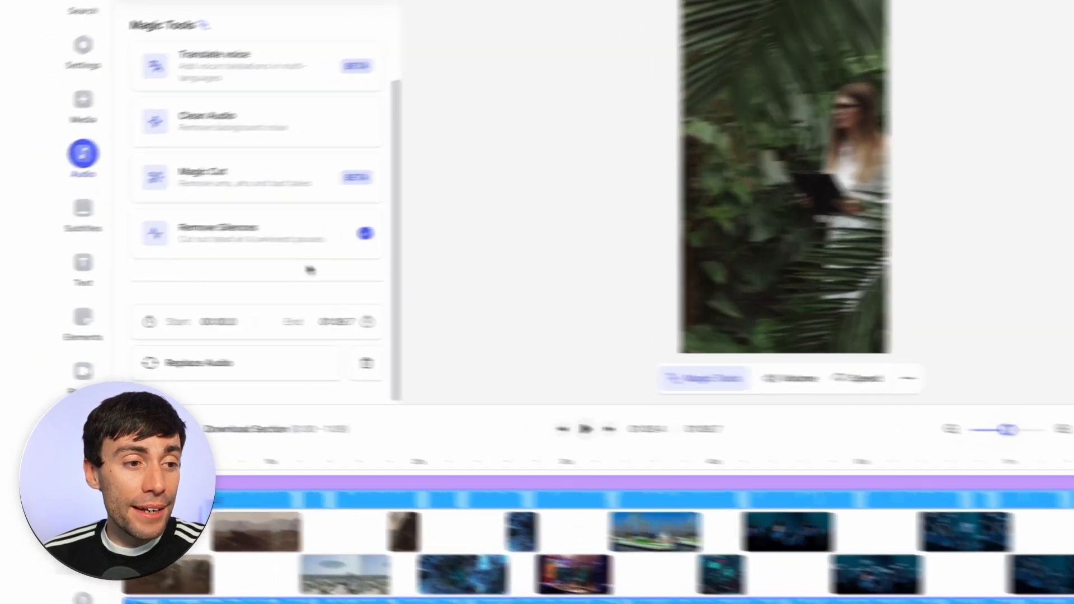
Step: Search stock music for 'ufo', preview tracks, and add Hubble Of Portals
{"action": "left_click", "coordinate": [199, 363]}
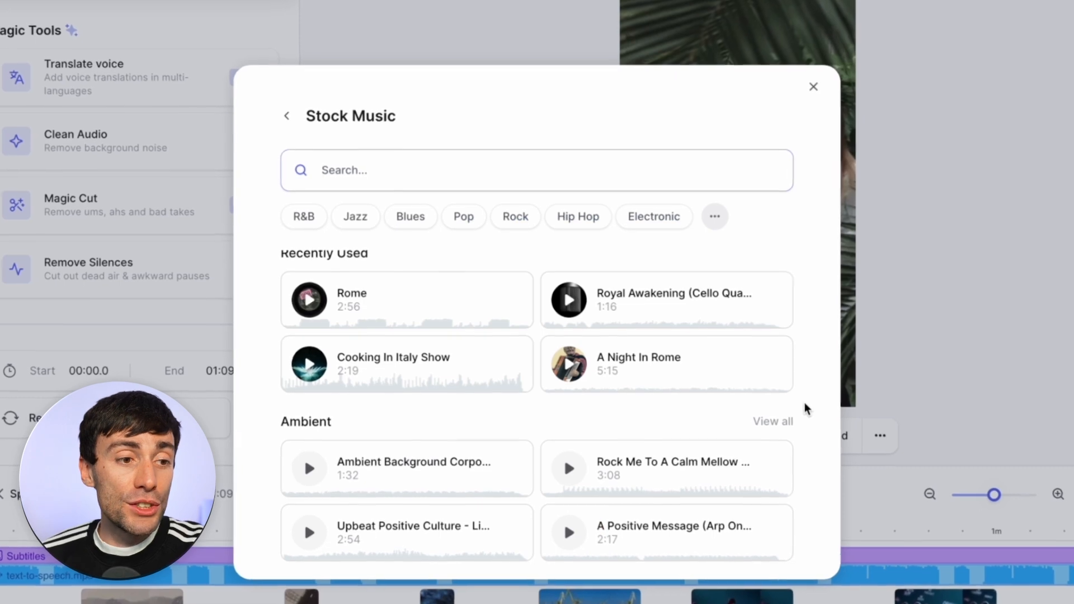
{"action": "type", "text": "ufo"}
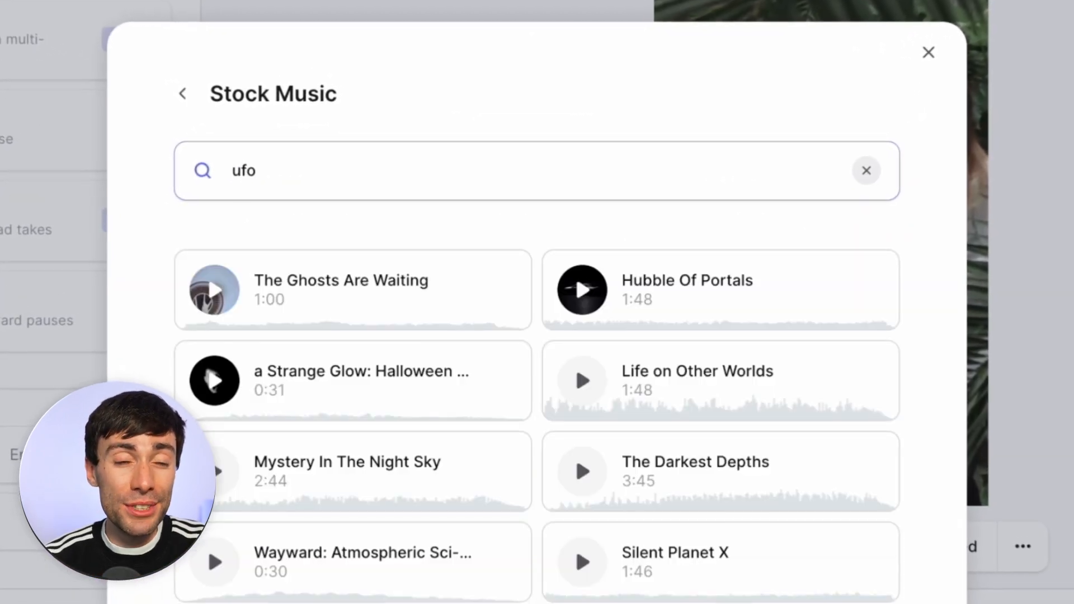
{"action": "left_click", "coordinate": [214, 290]}
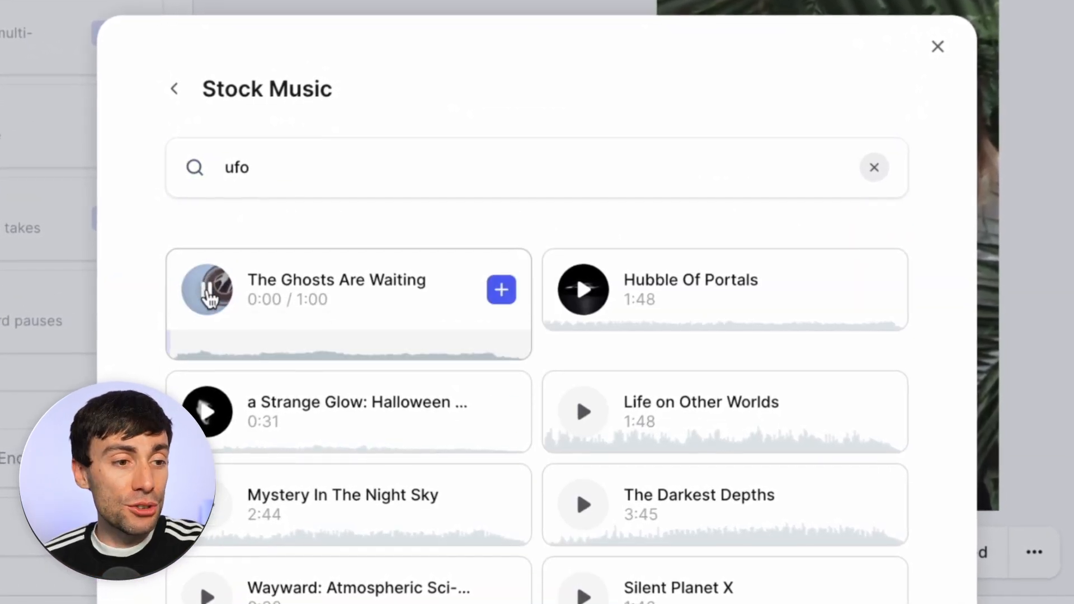
{"action": "left_click", "coordinate": [583, 289]}
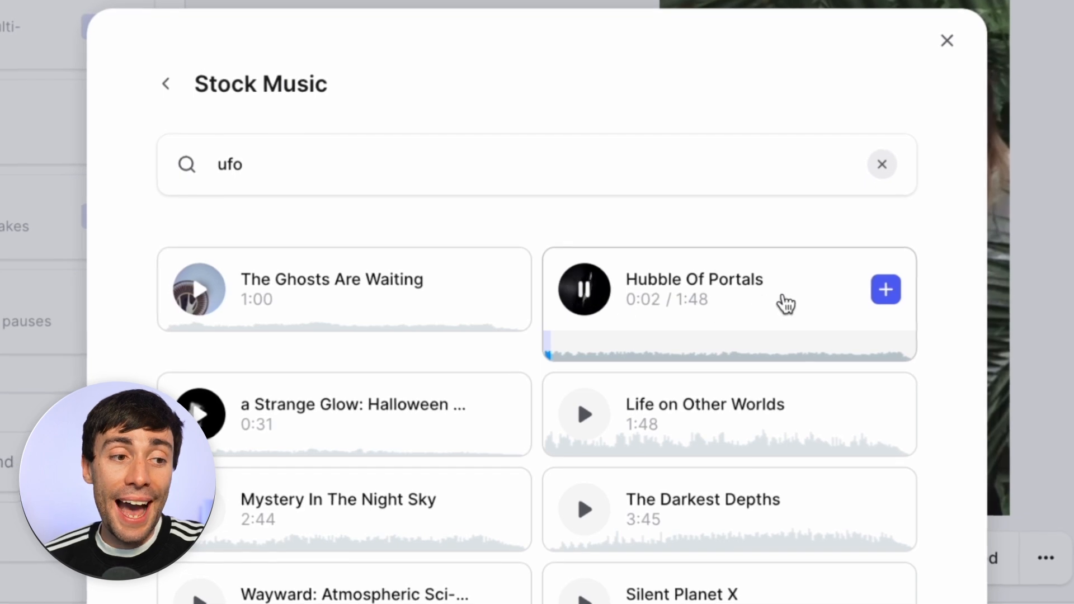
{"action": "left_click", "coordinate": [885, 289]}
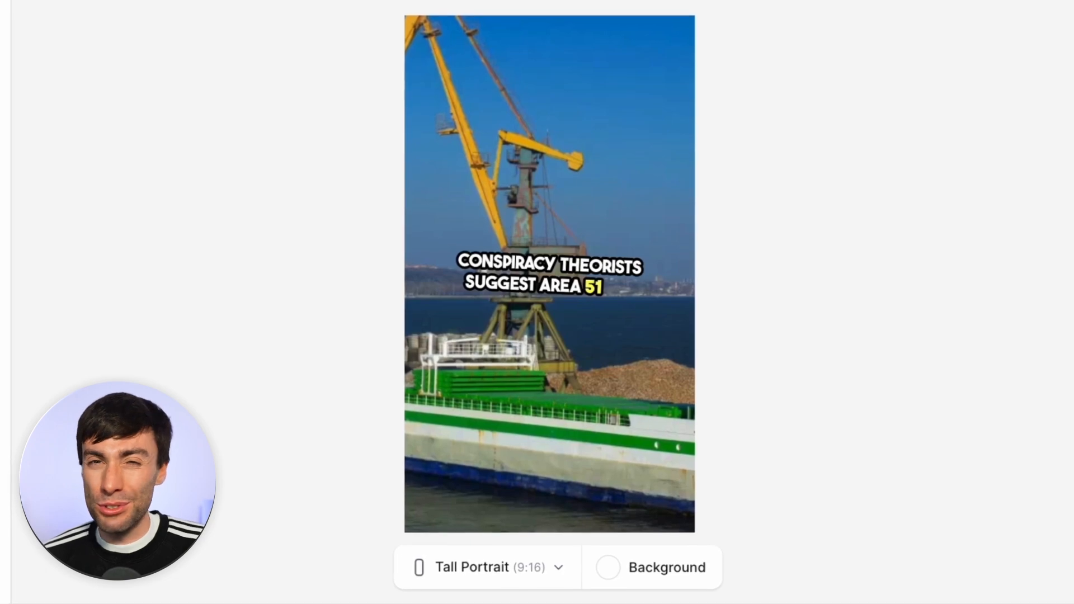
Step: Replace the cargo ship clip with an 'underground' stock video clip
{"action": "left_click", "coordinate": [183, 131]}
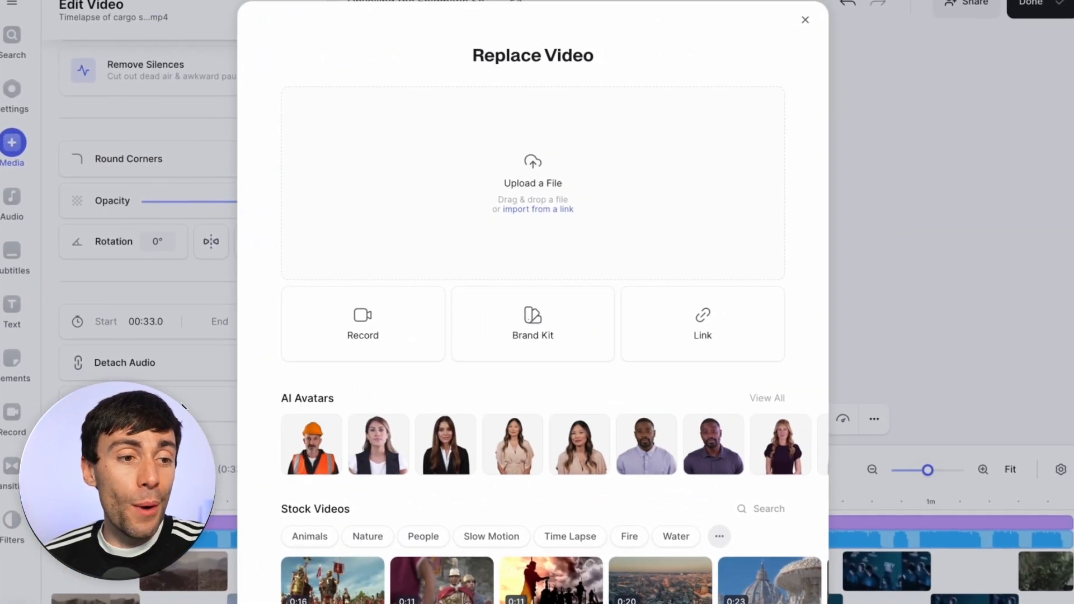
{"action": "left_click", "coordinate": [760, 508]}
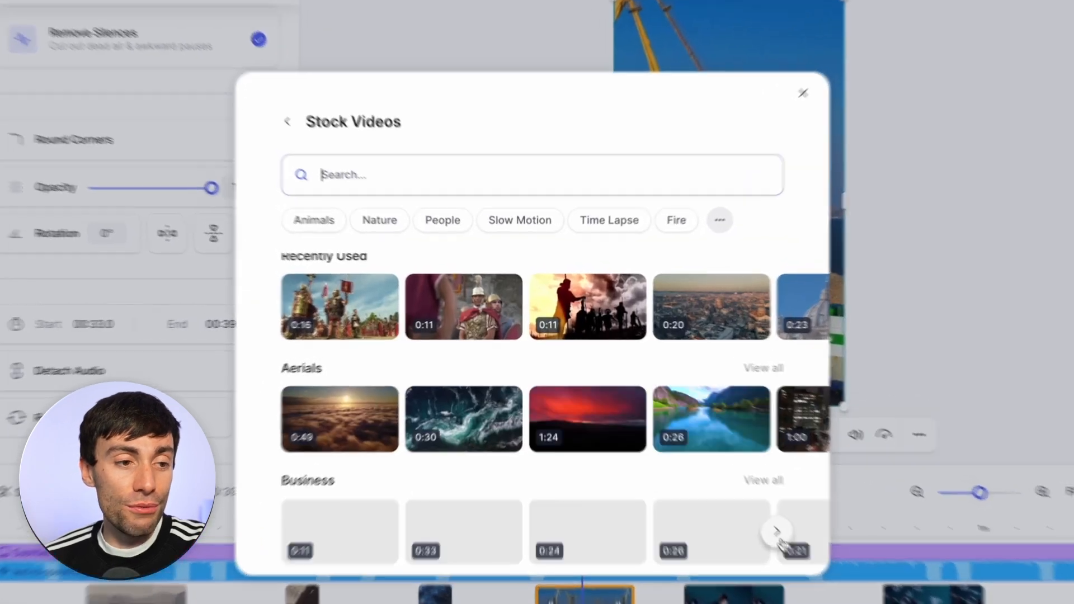
{"action": "type", "text": "underground"}
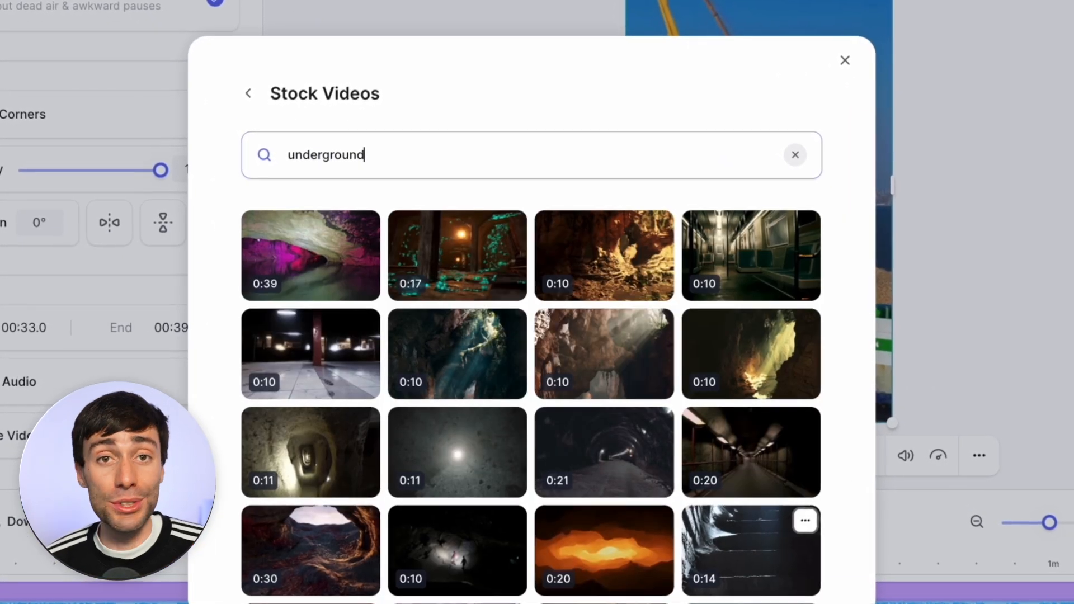
{"action": "left_click", "coordinate": [750, 452]}
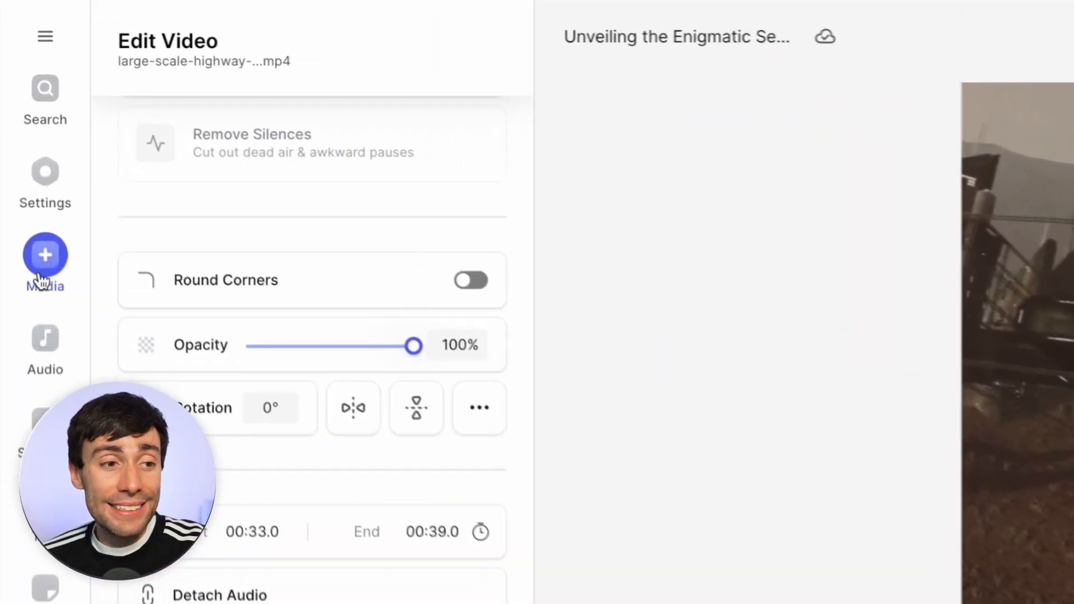
Step: Add Area 51 and UFO stock clips from the media library's stock videos
{"action": "left_click", "coordinate": [44, 257]}
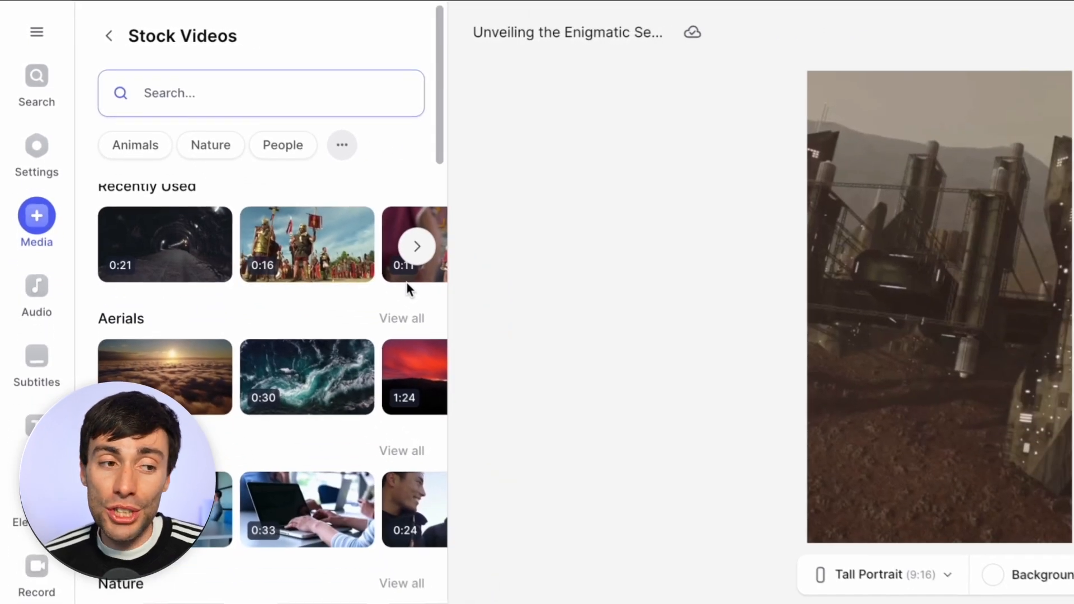
{"action": "type", "text": "area 51"}
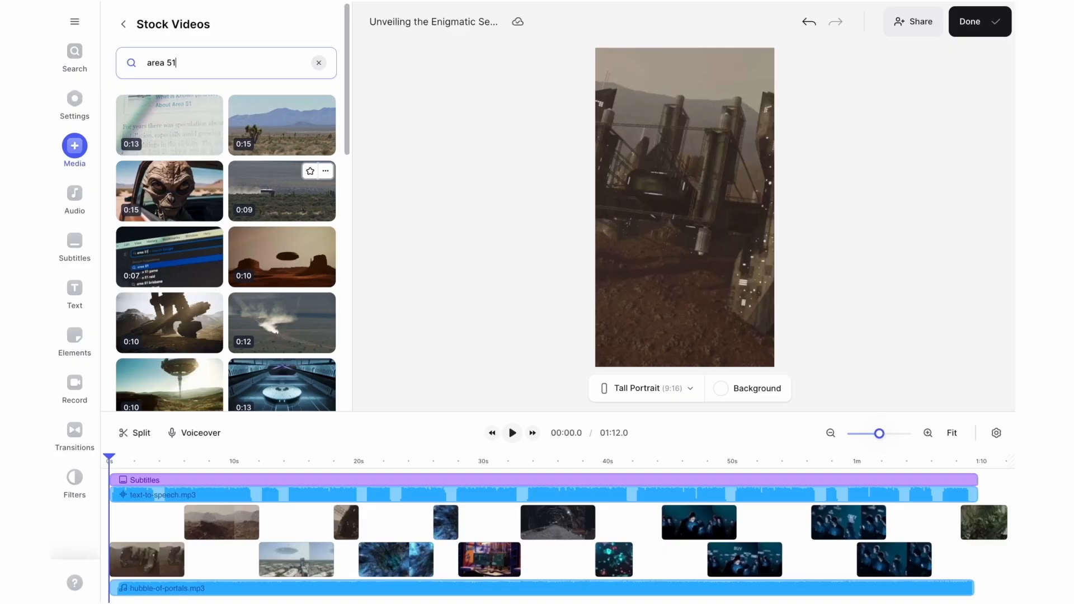
{"action": "left_click", "coordinate": [194, 522]}
{"action": "type", "text": "ufo"}
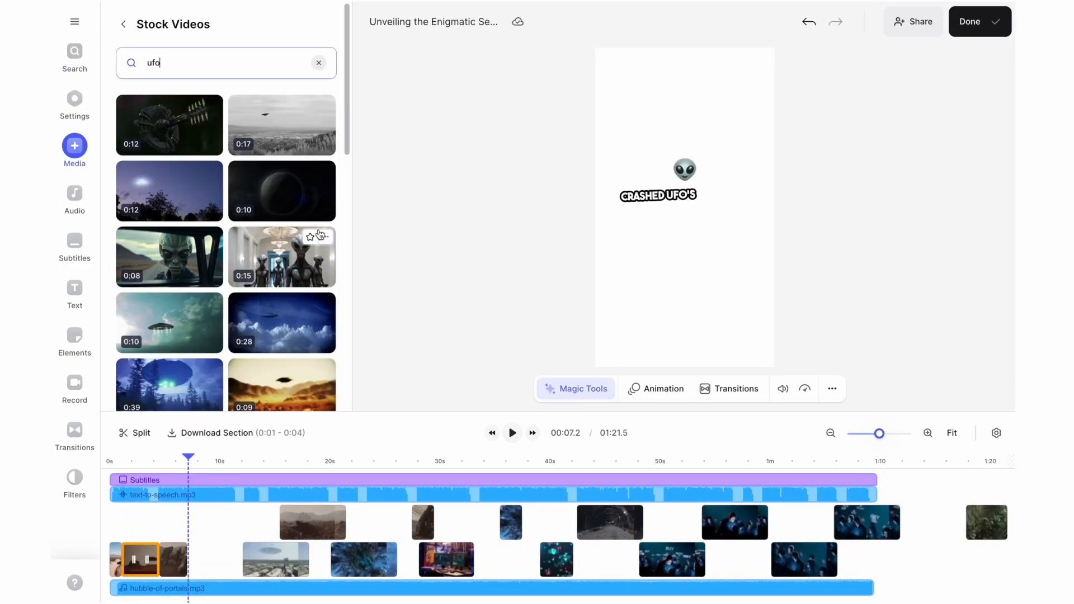
{"action": "left_click", "coordinate": [241, 522]}
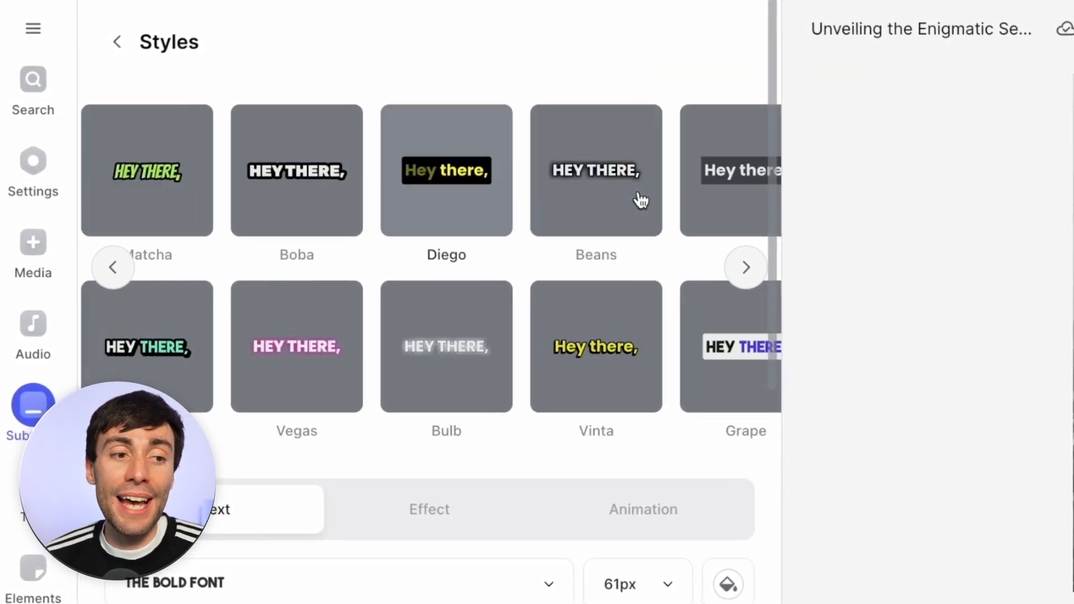
Step: Apply the Beans caption style preset to the subtitles
{"action": "left_click", "coordinate": [744, 266]}
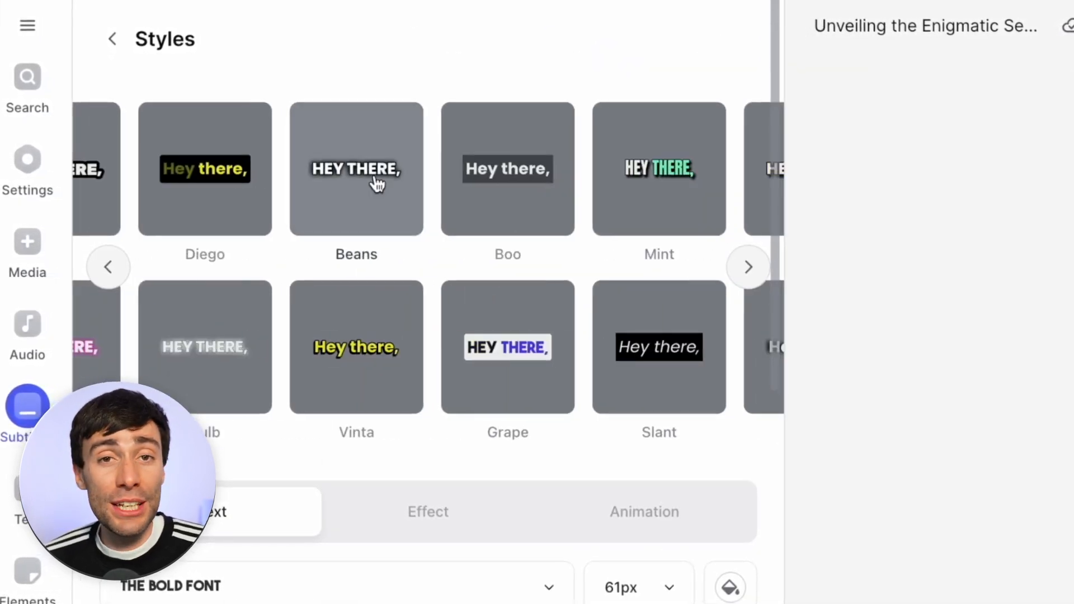